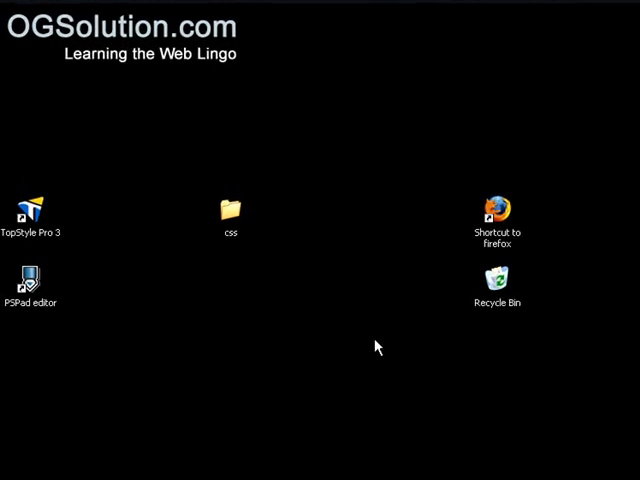
- Open the css folder on the desktop to reveal list_pos and the img folder
{"action": "double_click", "coordinate": [229, 211]}
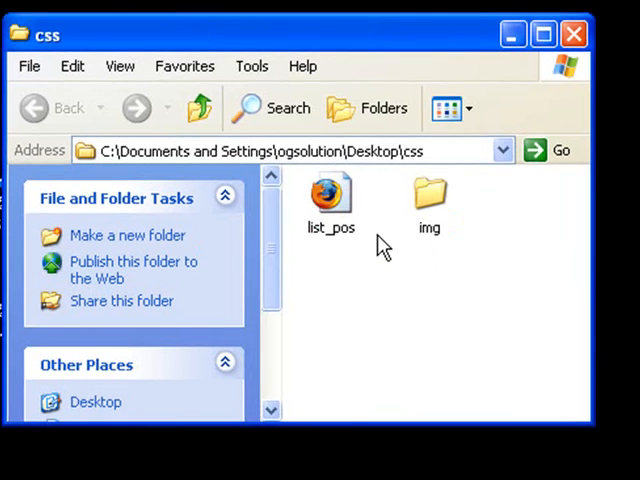
- Bring up the context menu for the list_pos web page
{"action": "right_click", "coordinate": [330, 195]}
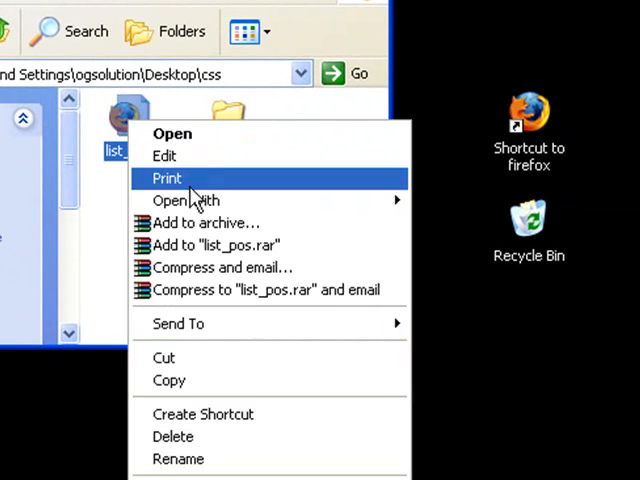
{"action": "mouse_move", "coordinate": [186, 200]}
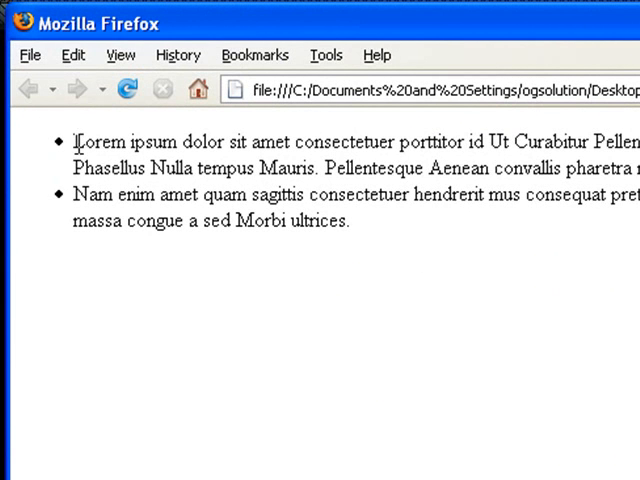
{"action": "left_click_drag", "start_coordinate": [74, 141], "coordinate": [639, 168]}
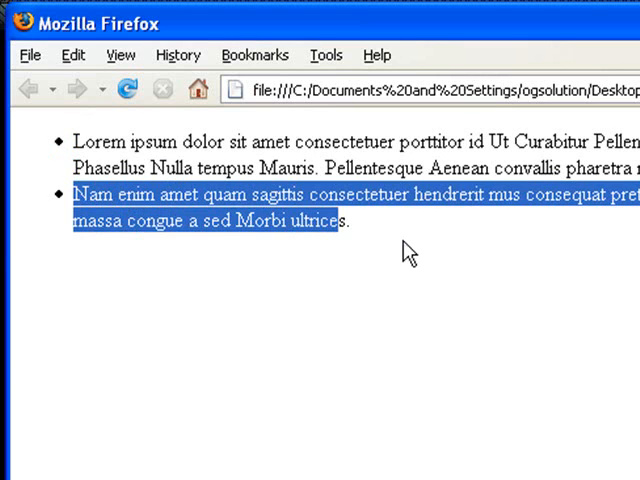
{"action": "left_click", "coordinate": [240, 222]}
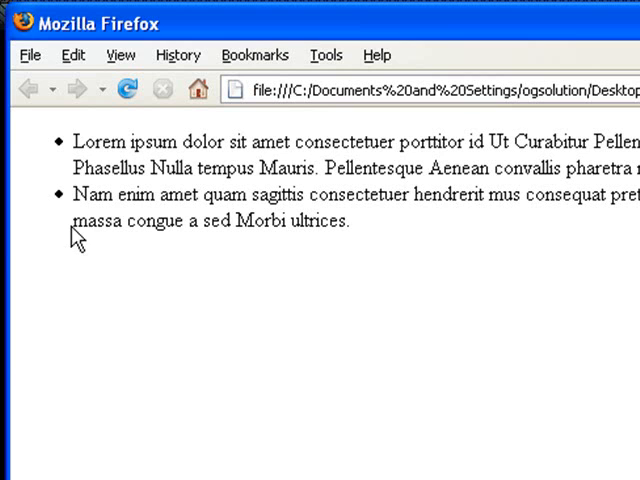
{"action": "mouse_move", "coordinate": [60, 203]}
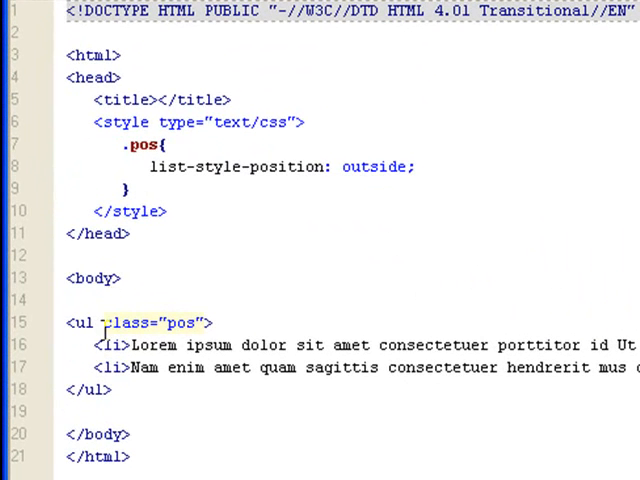
{"action": "mouse_move", "coordinate": [172, 322]}
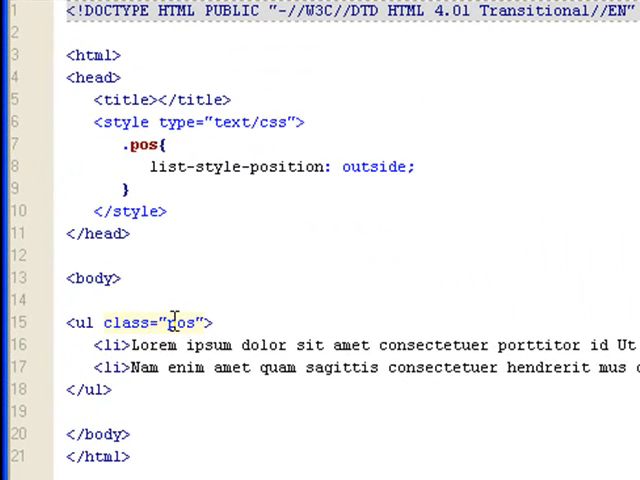
{"action": "mouse_move", "coordinate": [108, 322]}
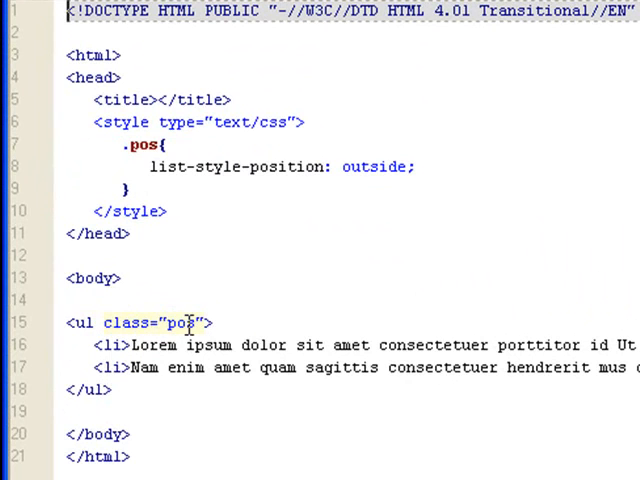
{"action": "double_click", "coordinate": [183, 322]}
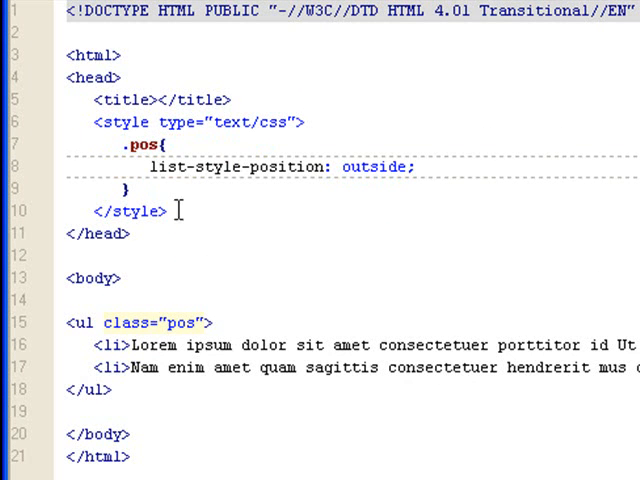
{"action": "mouse_move", "coordinate": [191, 189]}
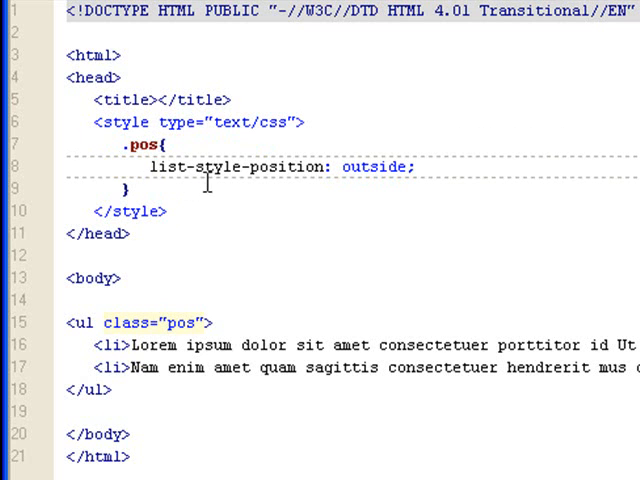
{"action": "mouse_move", "coordinate": [326, 189]}
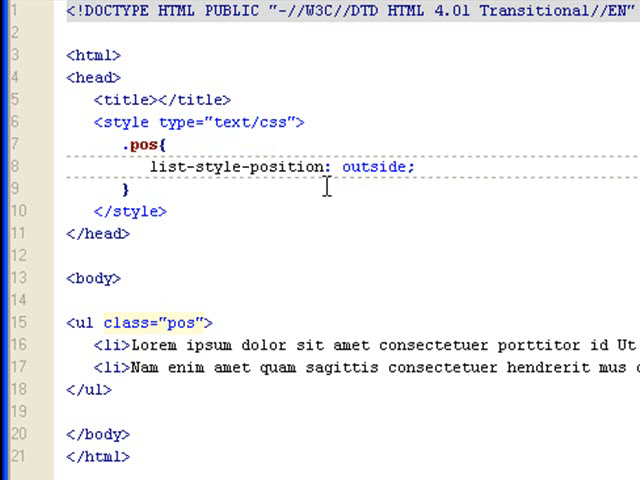
{"action": "left_click", "coordinate": [148, 167]}
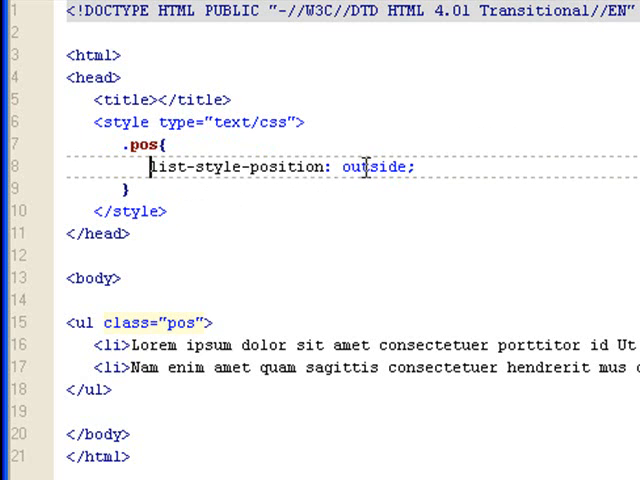
{"action": "double_click", "coordinate": [374, 169]}
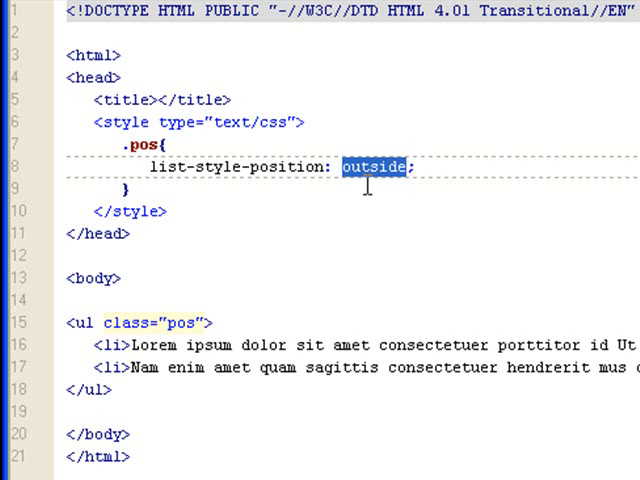
- Replace the pos rule's outside value with 'inside'
{"action": "type", "text": "inside"}
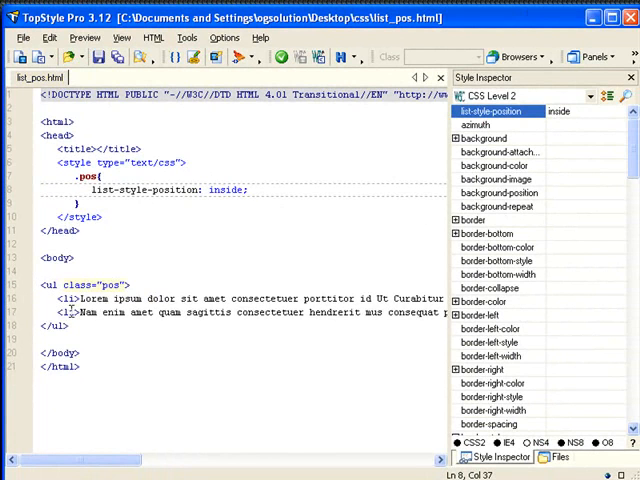
{"action": "mouse_move", "coordinate": [72, 314]}
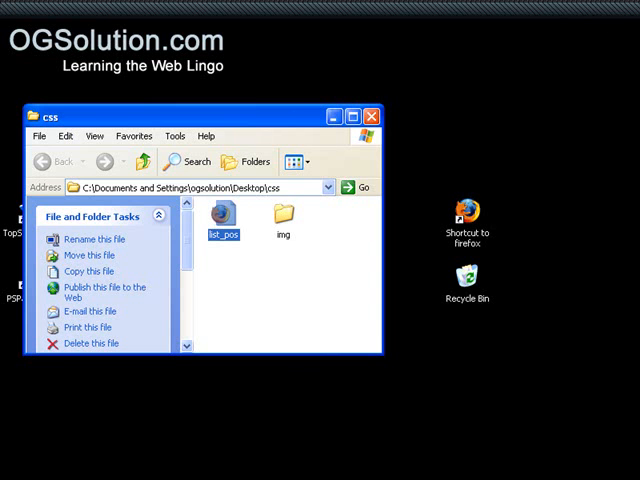
- Open list_pos in Firefox to see both bullets sitting inside the text
{"action": "double_click", "coordinate": [224, 207]}
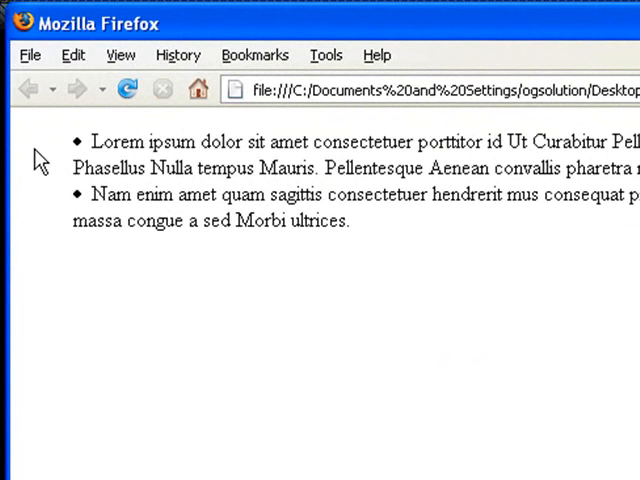
{"action": "mouse_move", "coordinate": [58, 188]}
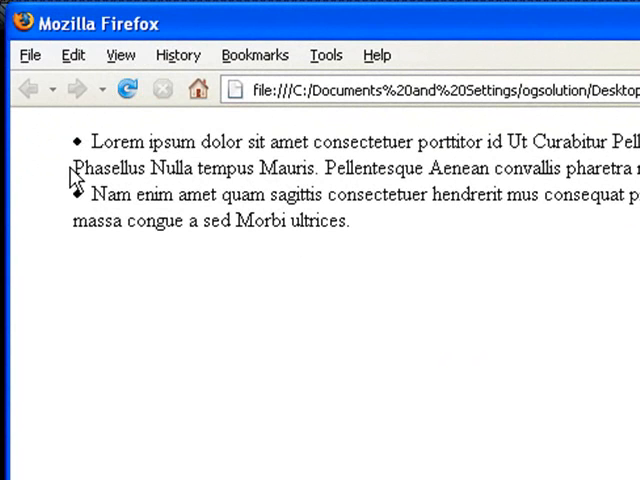
{"action": "mouse_move", "coordinate": [90, 141]}
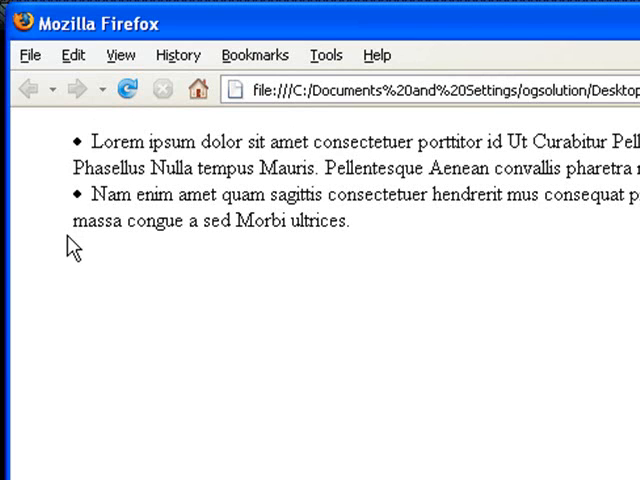
{"action": "mouse_move", "coordinate": [165, 173]}
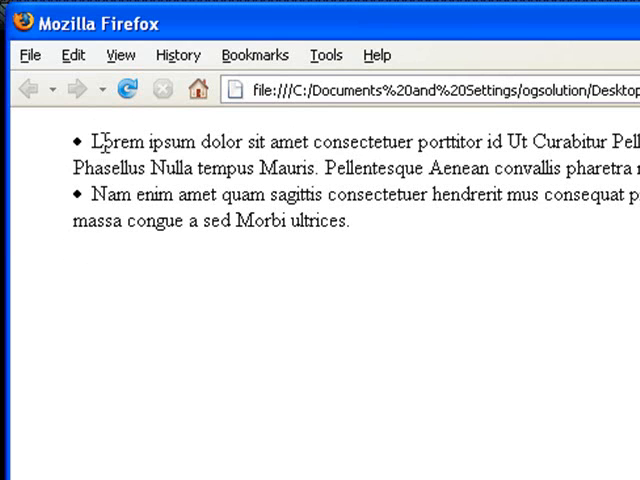
{"action": "mouse_move", "coordinate": [80, 162]}
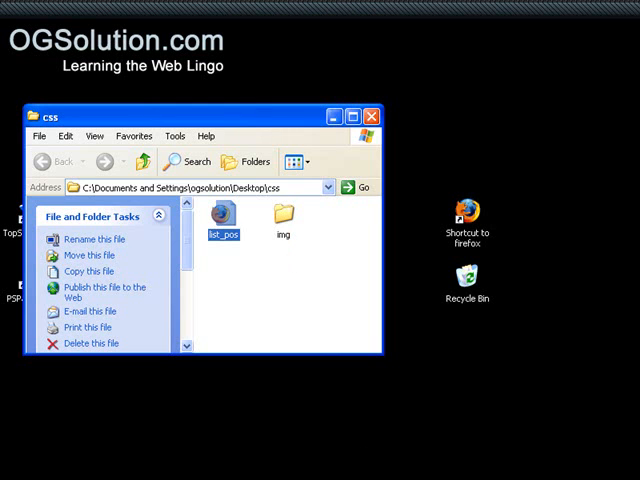
- Move class="pos" from the ul tag onto the first li tag
{"action": "double_click", "coordinate": [224, 211]}
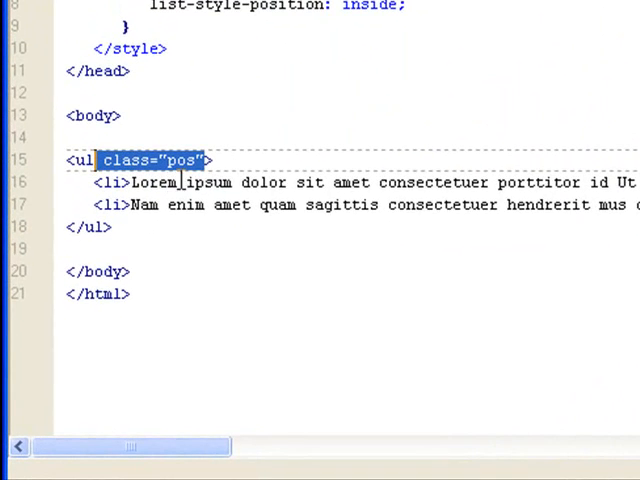
{"action": "key", "text": "Delete"}
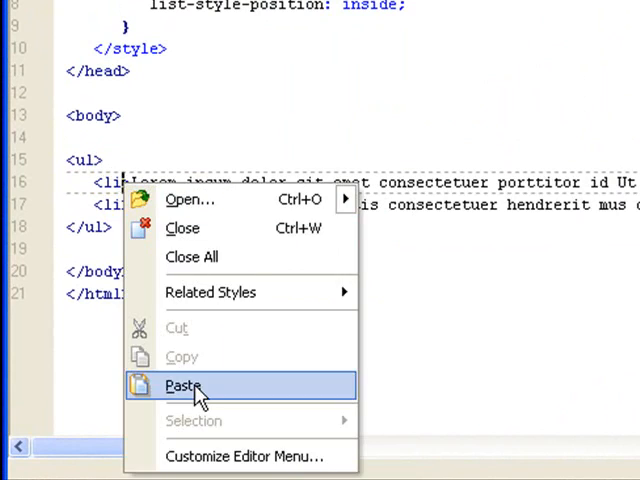
{"action": "left_click", "coordinate": [186, 386]}
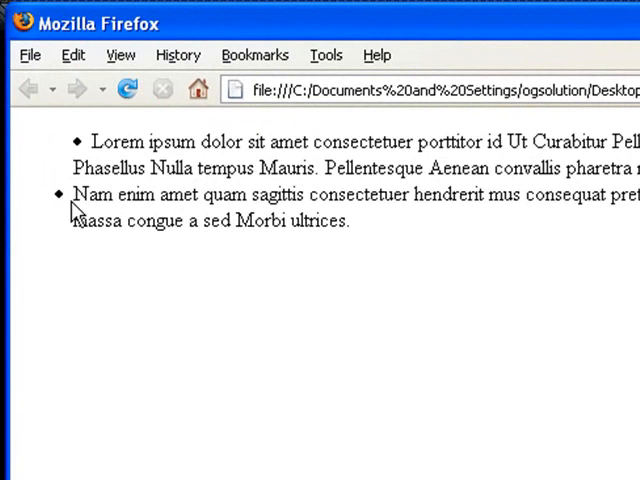
{"action": "mouse_move", "coordinate": [68, 228]}
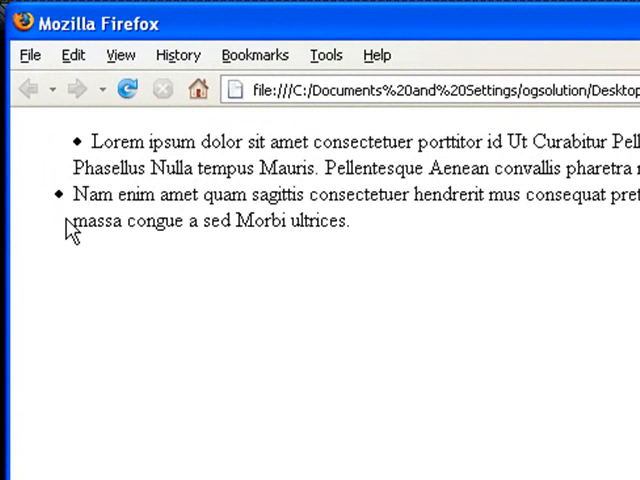
{"action": "mouse_move", "coordinate": [42, 253]}
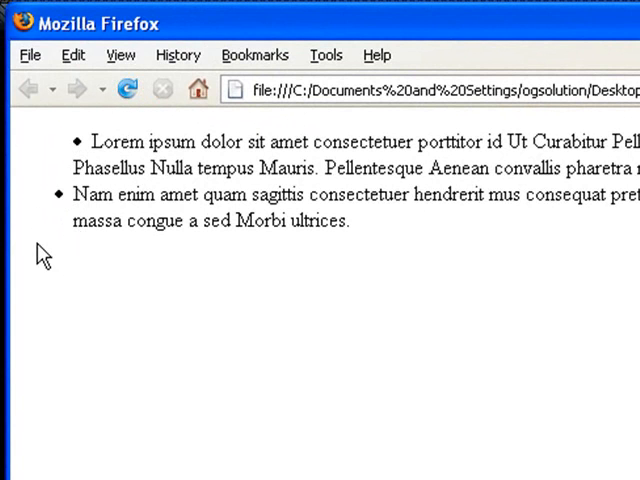